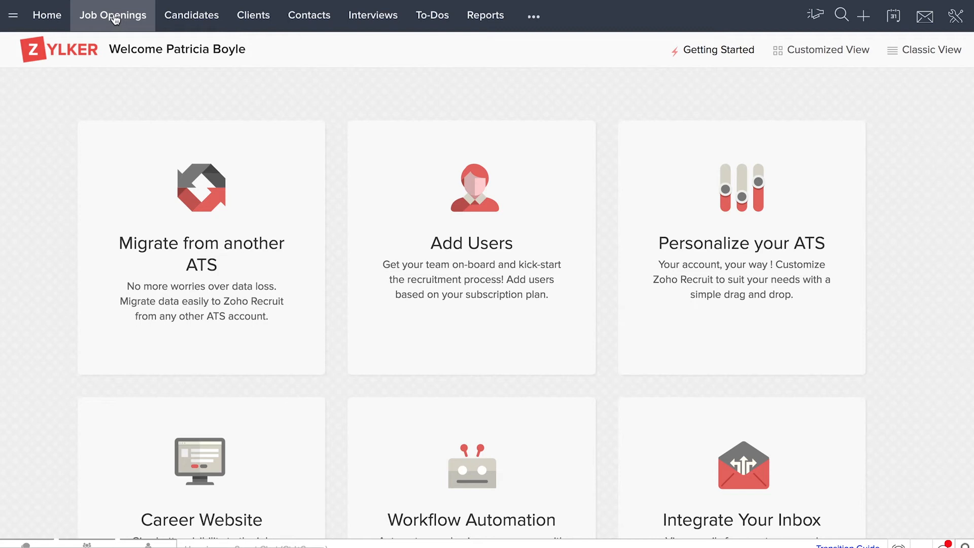
Open the Growth Marketer job opening from the Job Openings list
{"action": "left_click", "coordinate": [112, 15]}
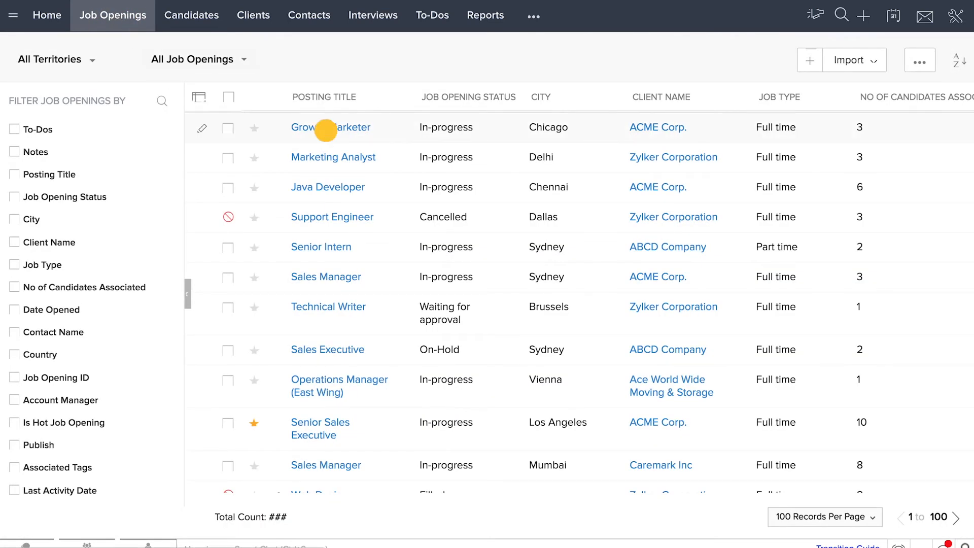
{"action": "left_click", "coordinate": [331, 127]}
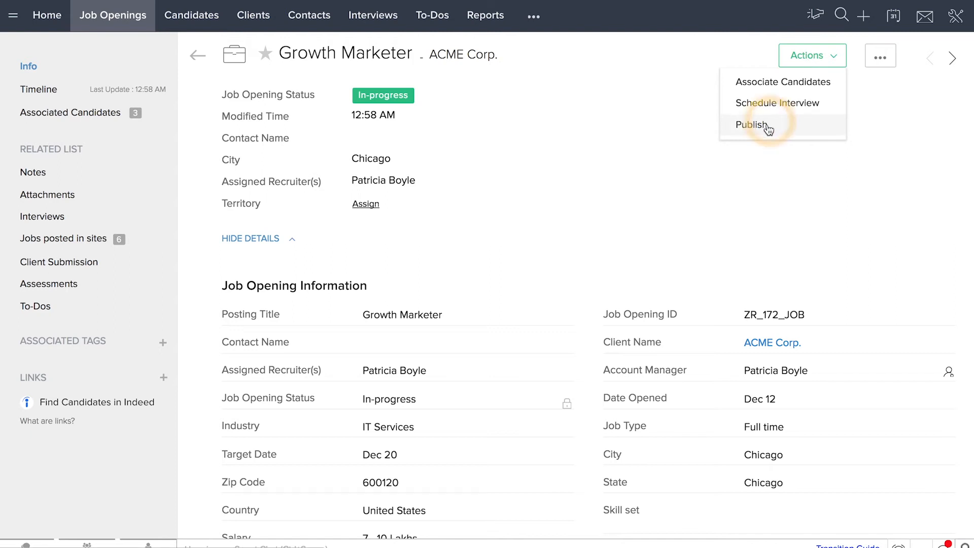
Publish the job and choose Twitter under Free Job Boards, saving its posting details
{"action": "left_click", "coordinate": [749, 125]}
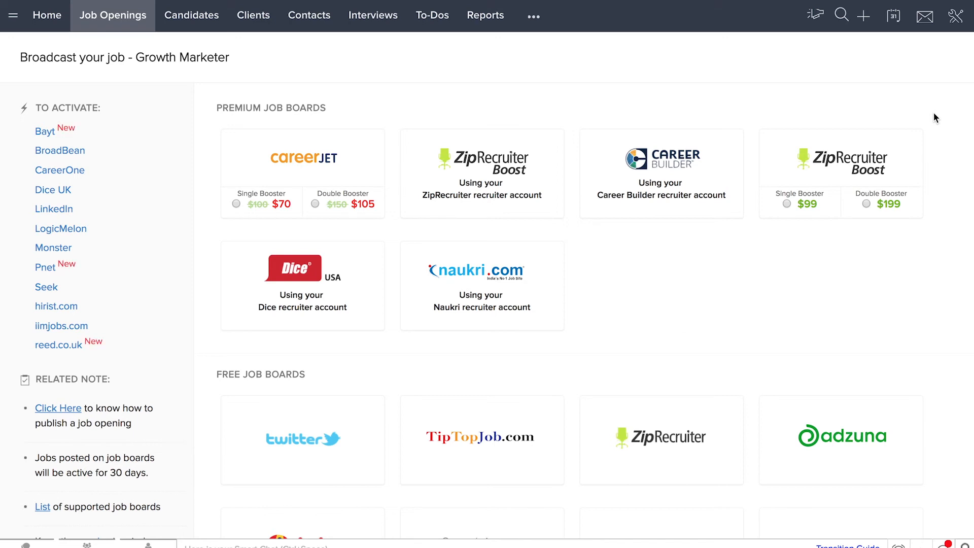
{"action": "scroll", "scroll_direction": "down", "scroll_amount": 3}
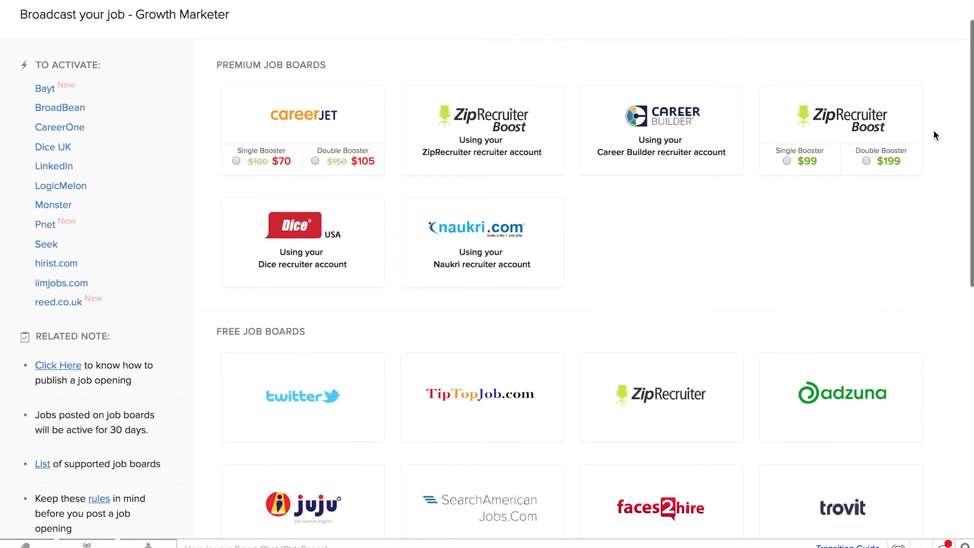
{"action": "scroll", "scroll_direction": "down", "scroll_amount": 3}
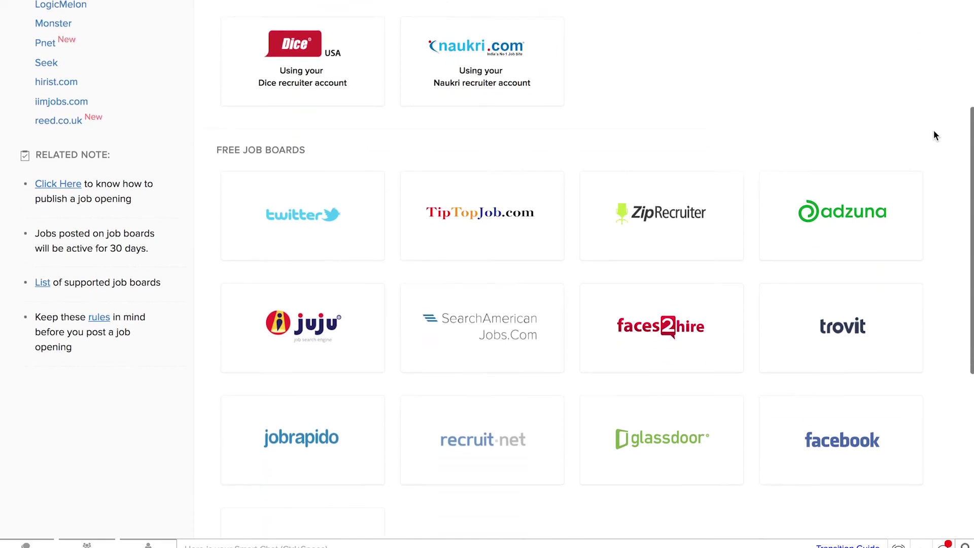
{"action": "scroll", "scroll_direction": "down", "scroll_amount": 3}
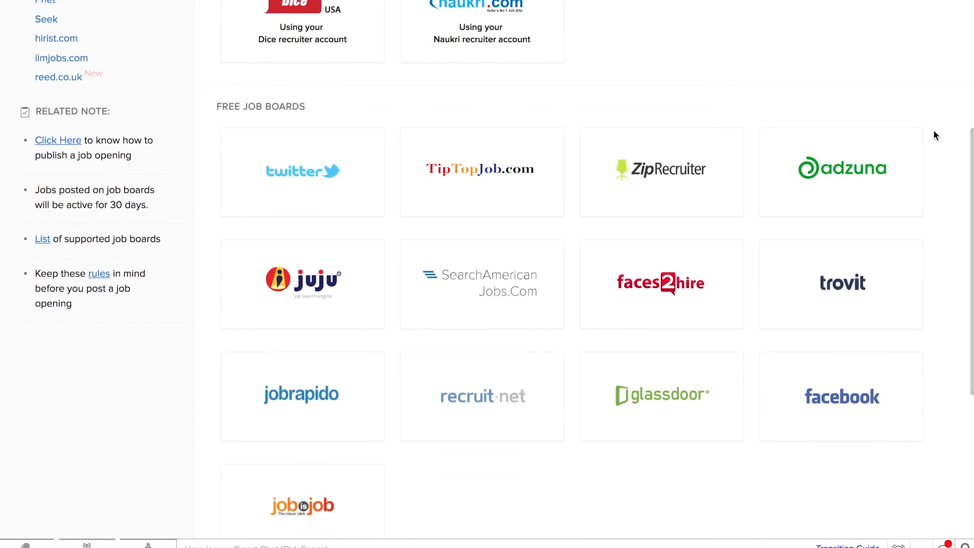
{"action": "left_click", "coordinate": [303, 172]}
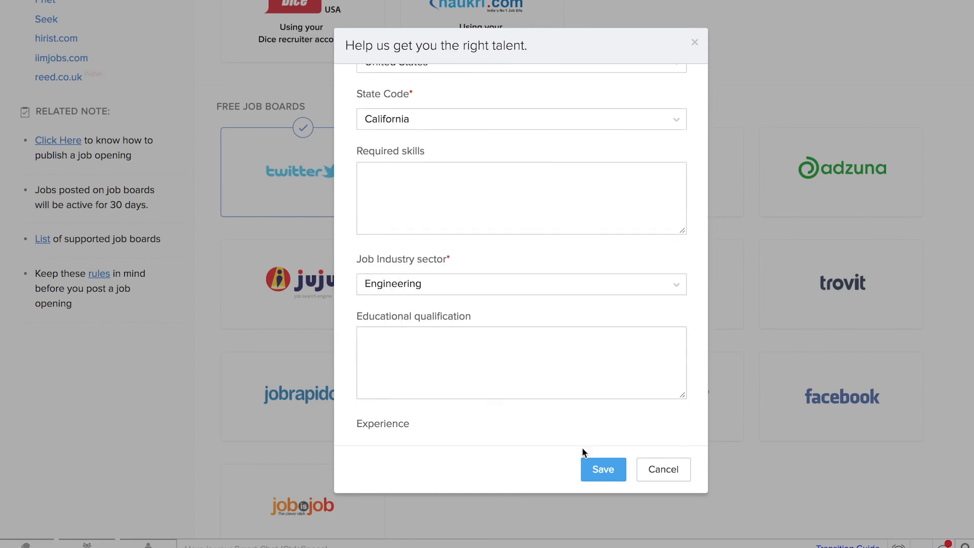
{"action": "left_click", "coordinate": [602, 469]}
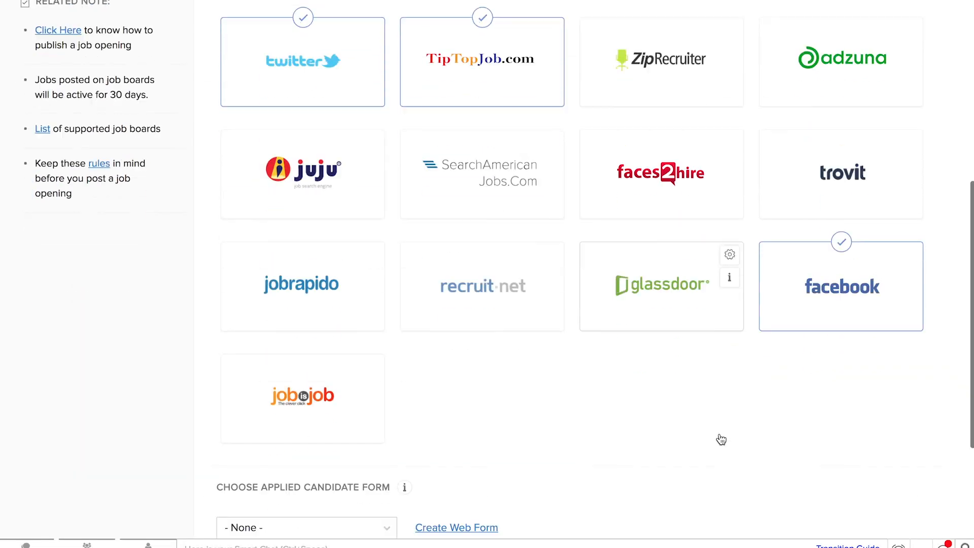
{"action": "scroll", "scroll_direction": "down", "scroll_amount": 3}
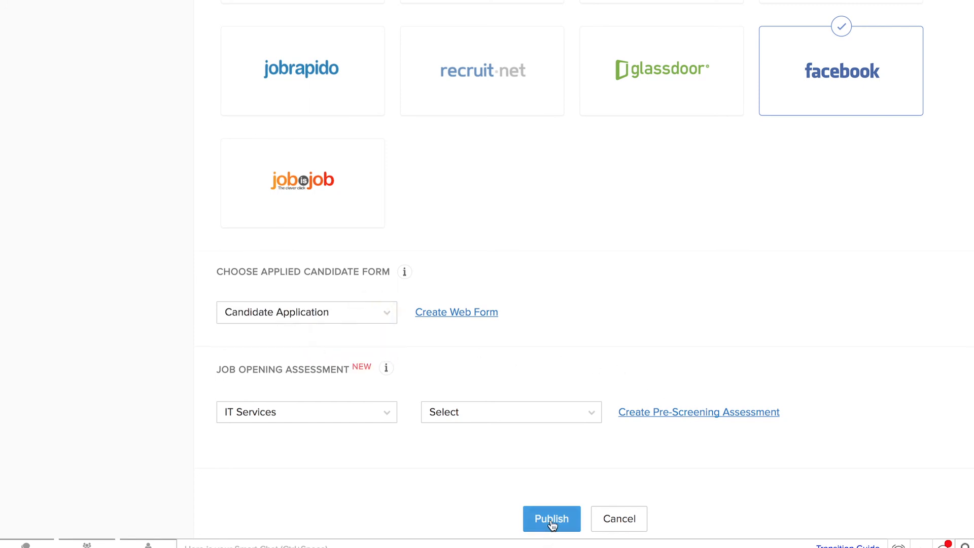
Publish the posting to the selected boards with the Candidate Application form
{"action": "left_click", "coordinate": [552, 518]}
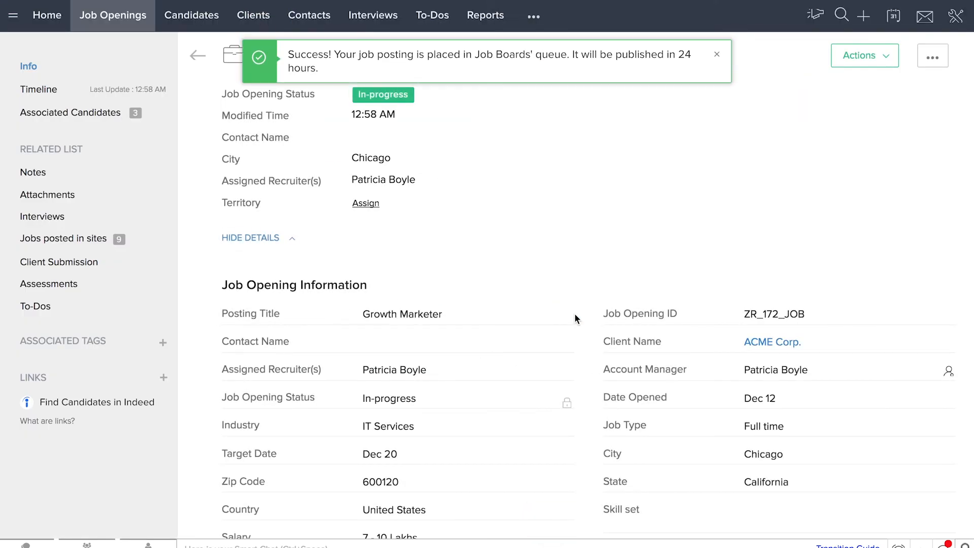